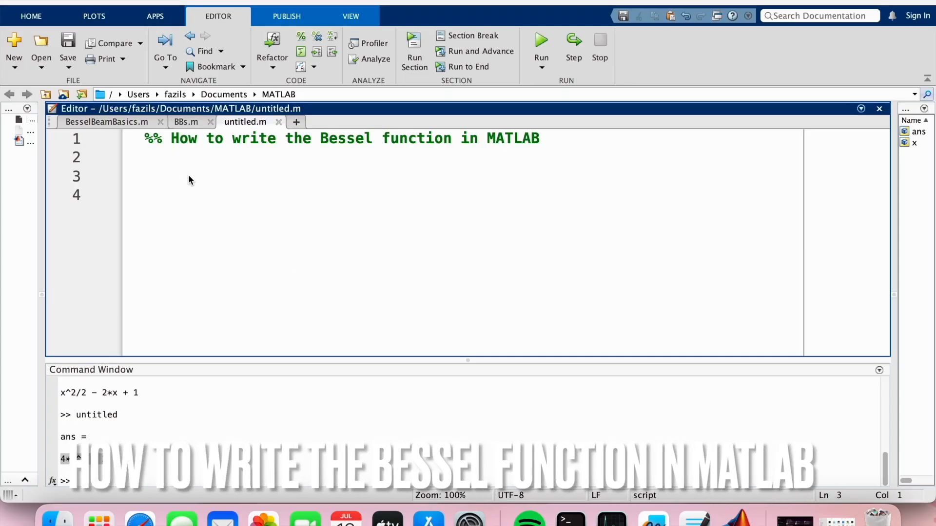
Start typing the besselj call on script line 3 beneath the section title.
click(145, 176)
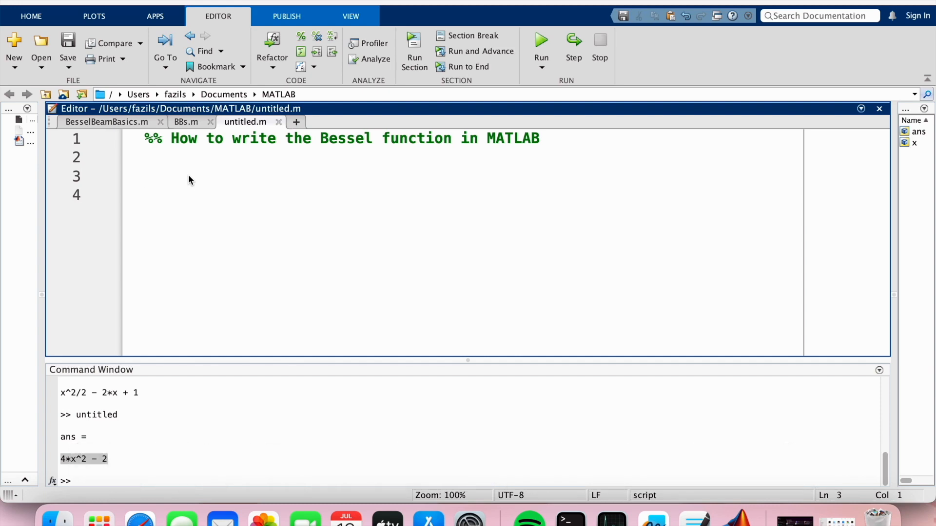
click(144, 176)
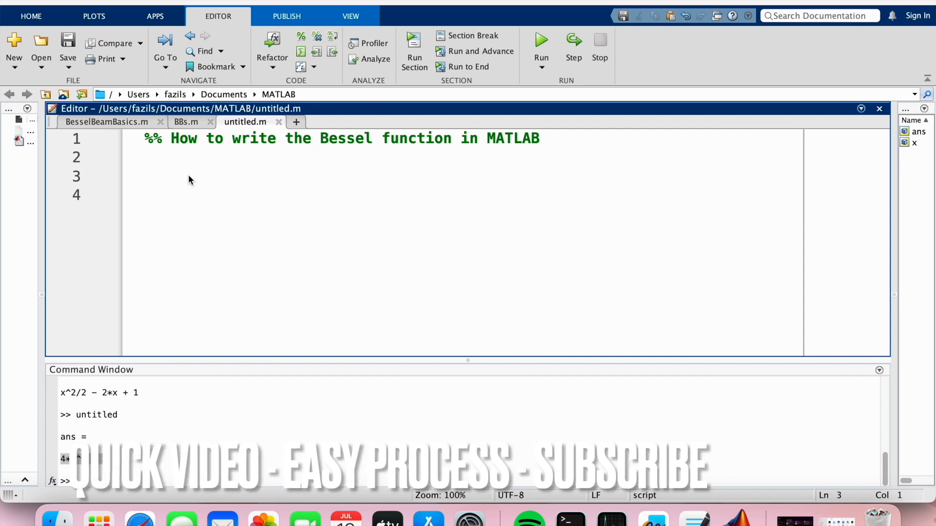
click(145, 176)
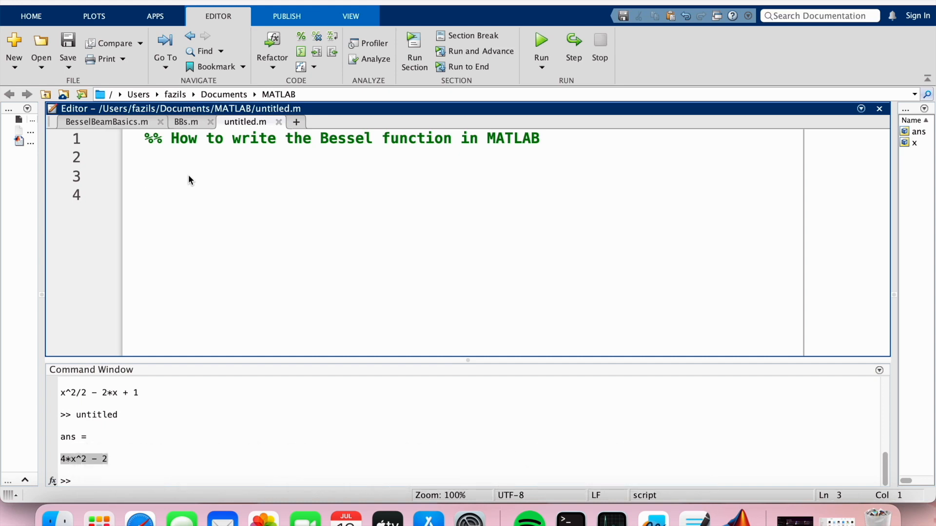
click(144, 175)
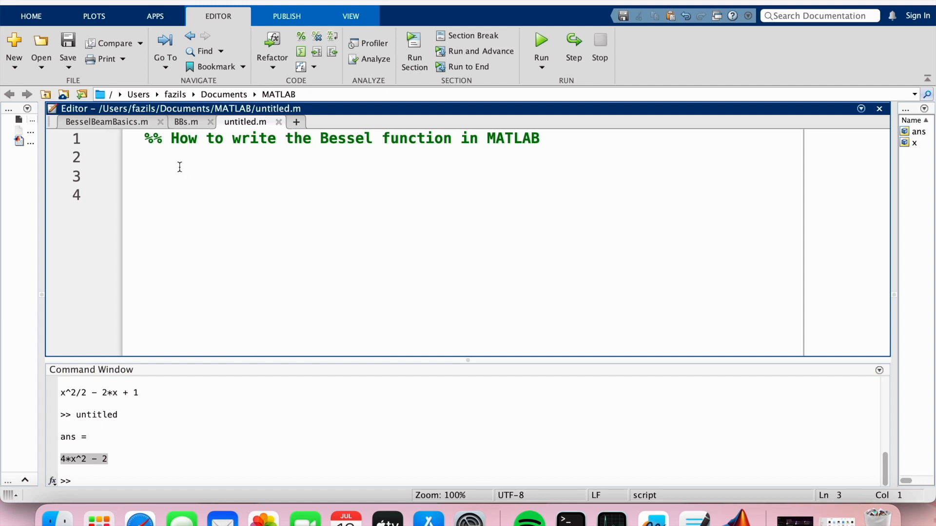
text(besselh)
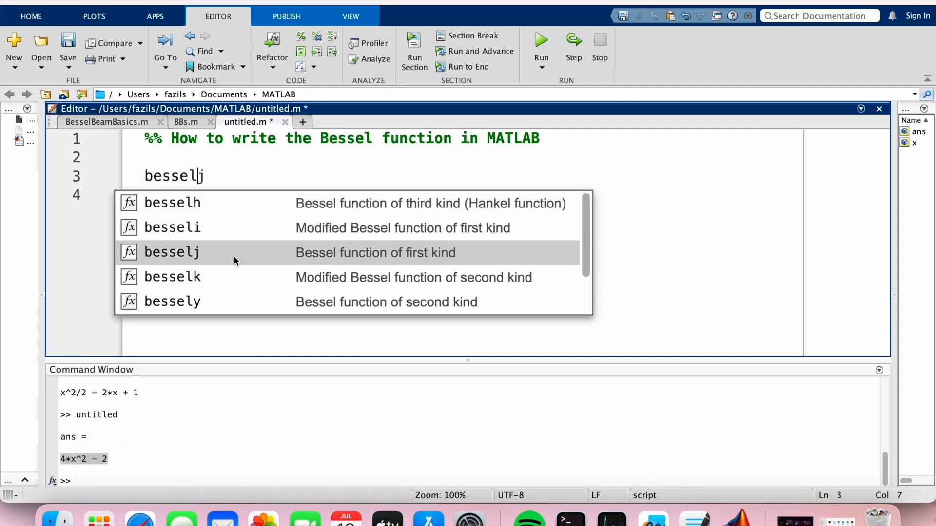
mouse_move(374, 263)
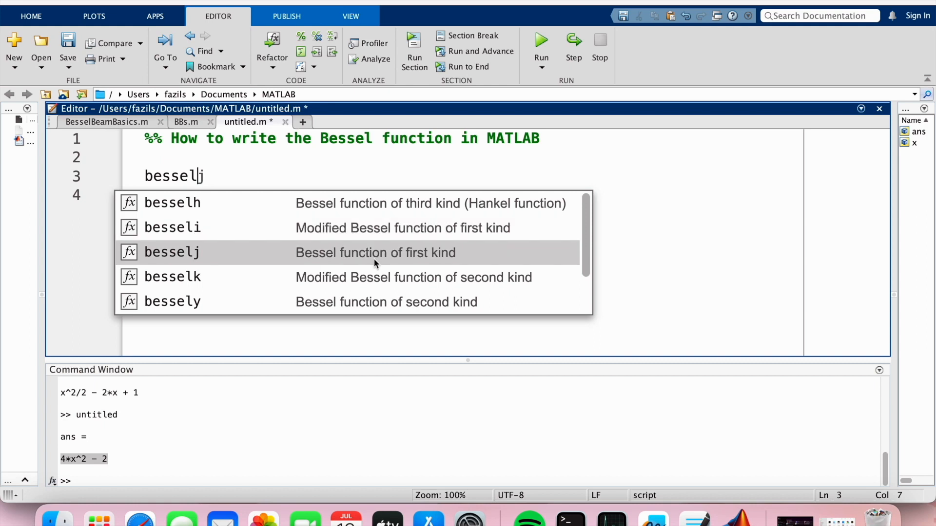
mouse_move(414, 256)
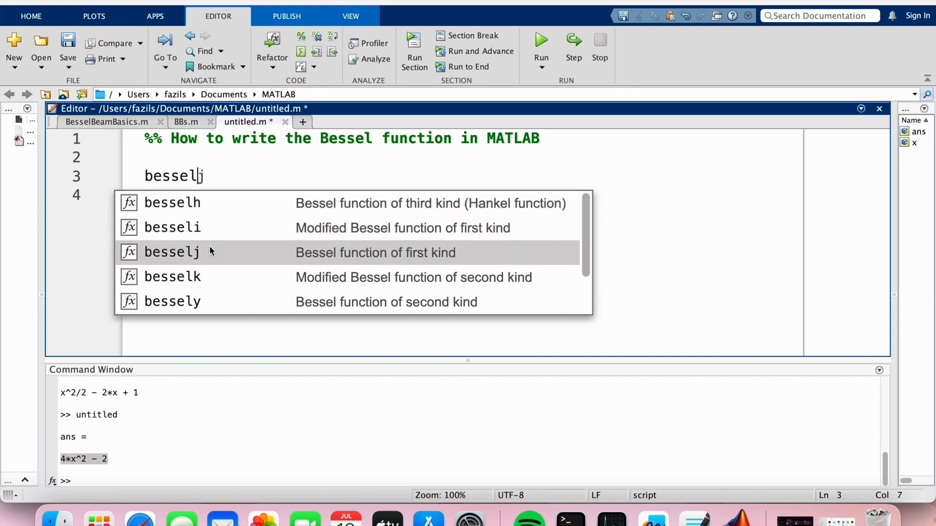
mouse_move(274, 258)
text(()
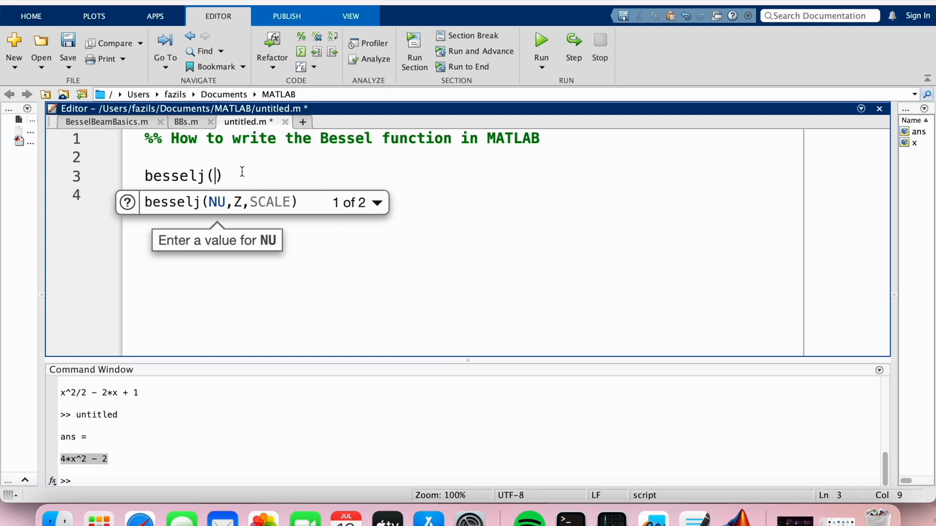
Enter n and a comma as besselj's first argument, correcting stray characters.
text(n)
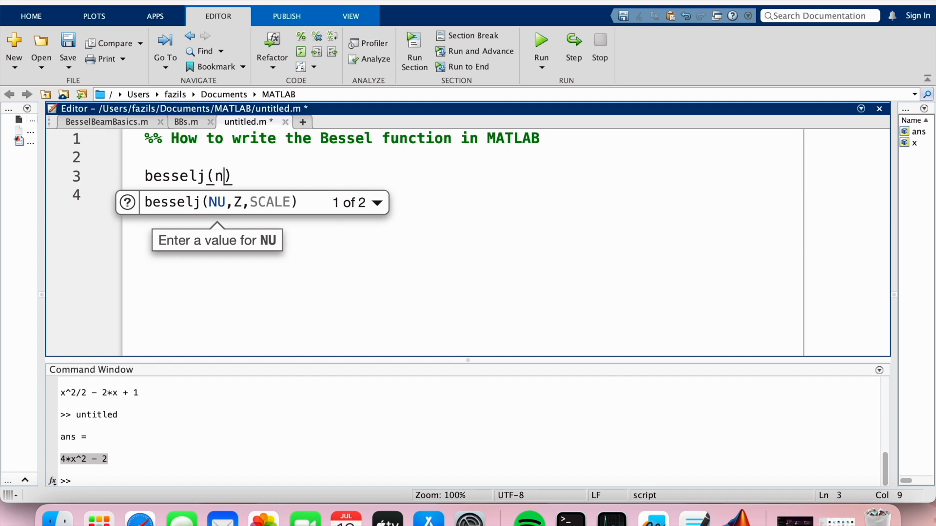
text(,)
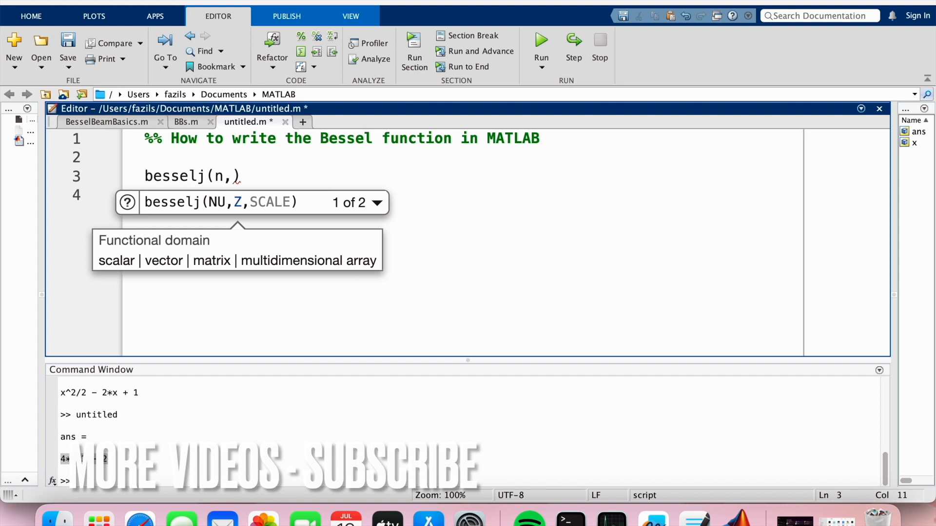
key(backspace)
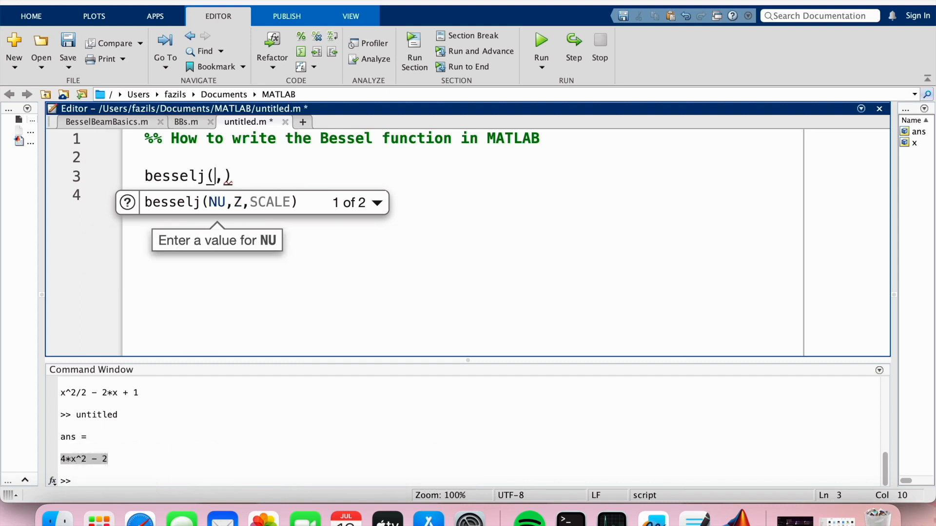
text(2)
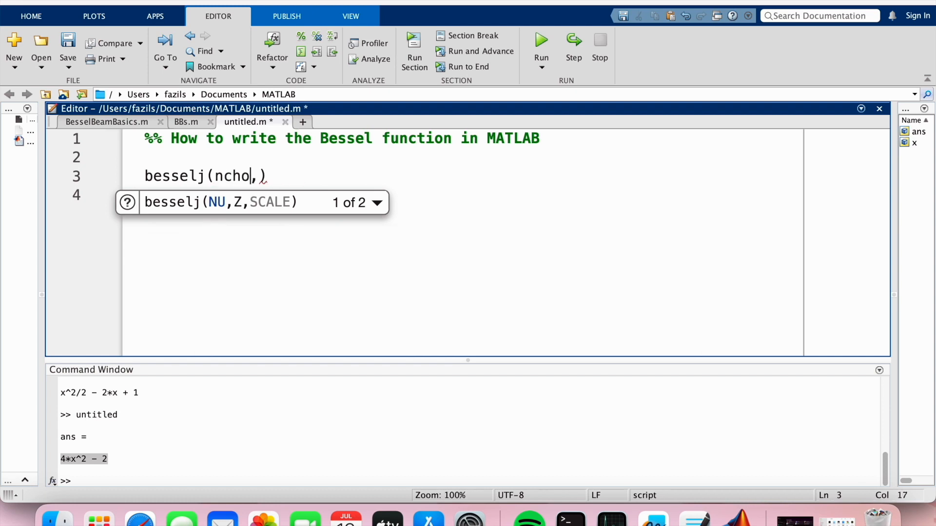
text(osek)
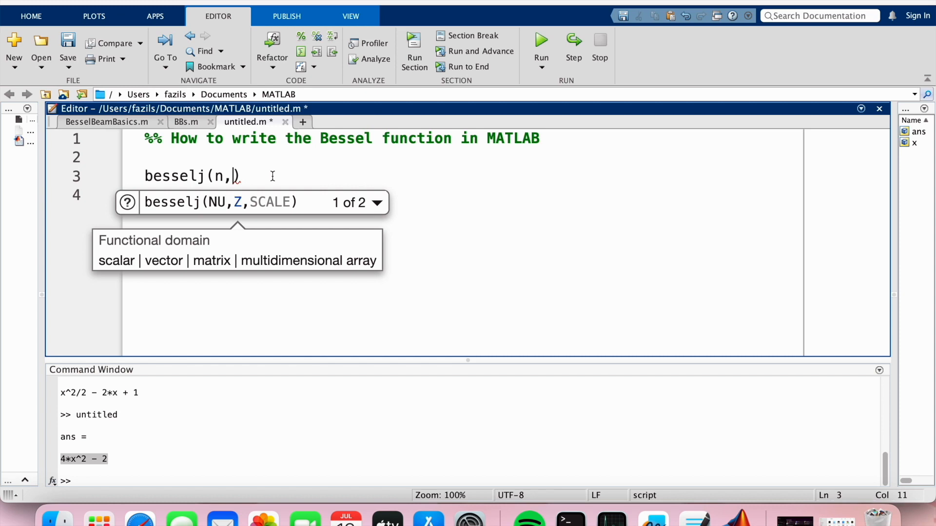
Fill in x as the second argument so line 3 reads besselj(n,x).
text(x)
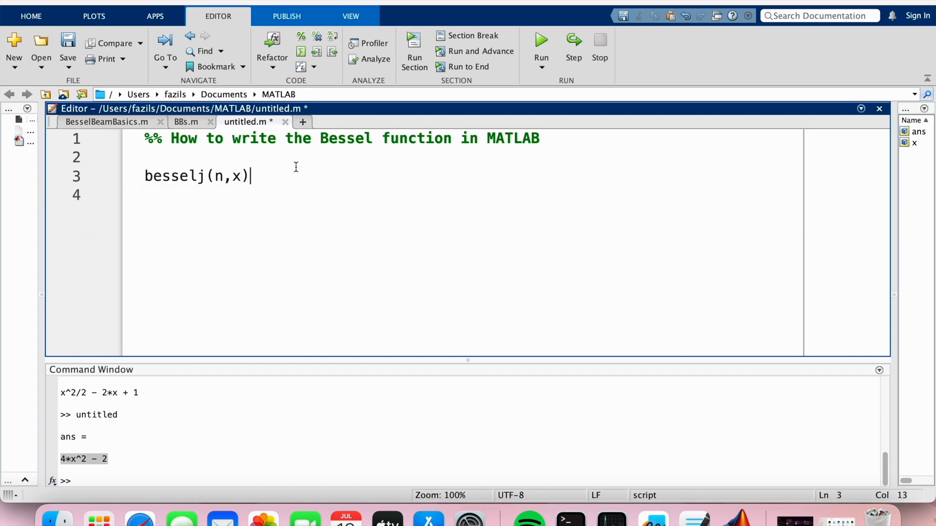
click(239, 176)
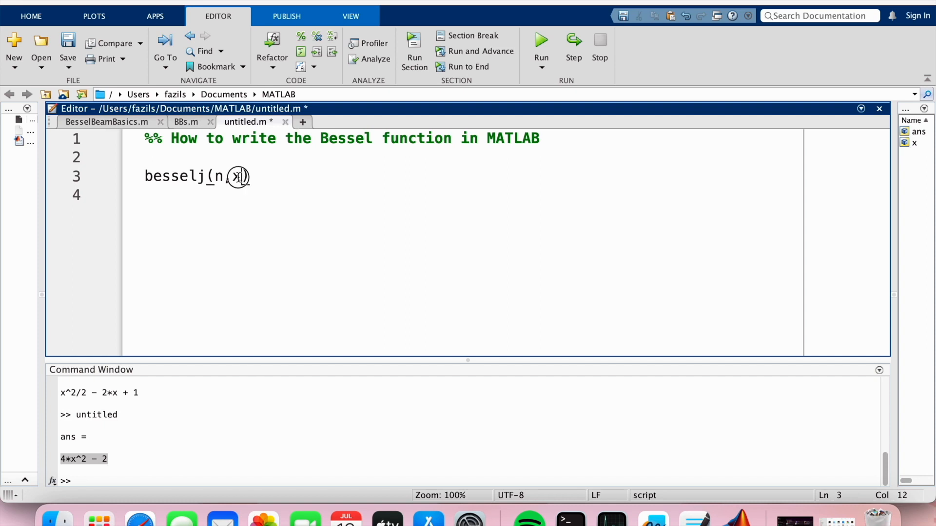
text(x)
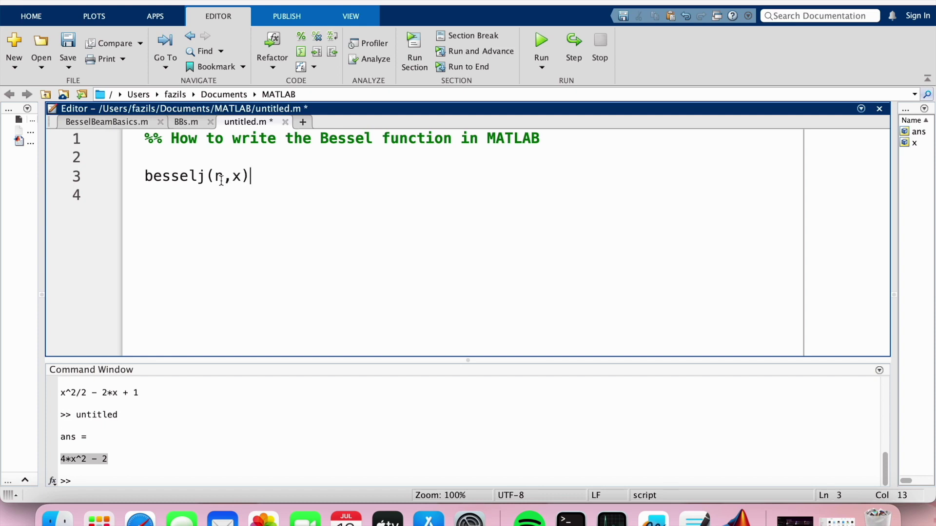
double_click(242, 175)
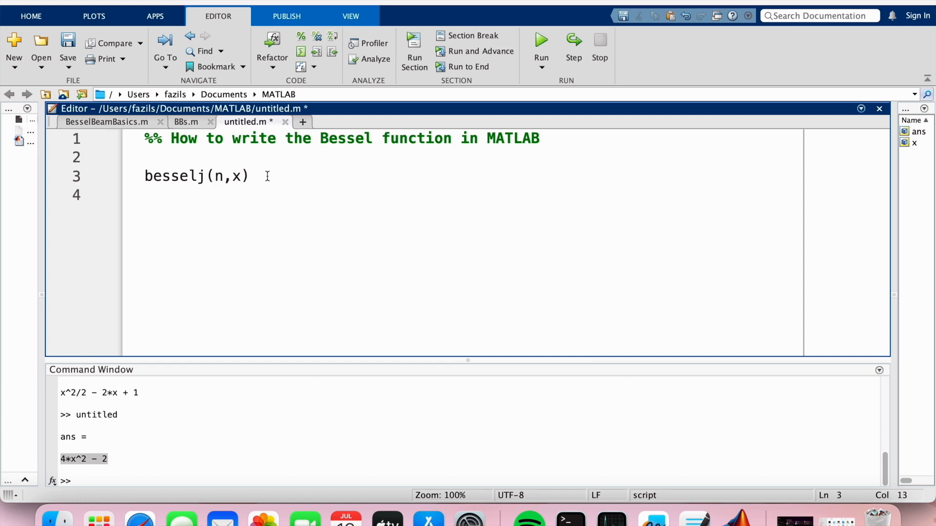
click(250, 176)
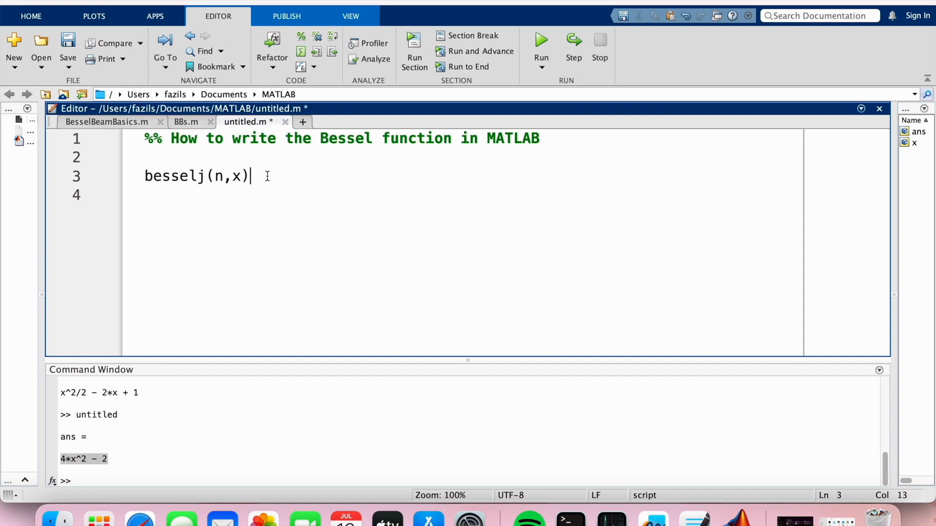